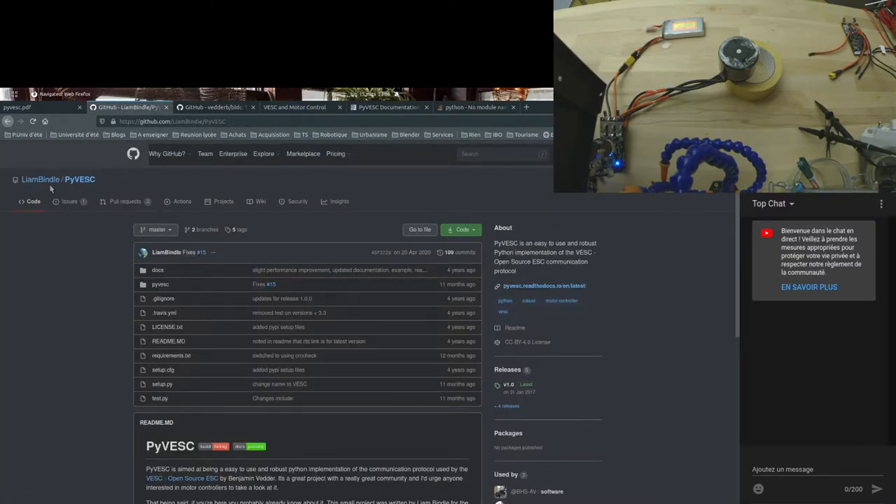
# Step: Show the 'VESC and Motor Control' blog post, then bring the terminal window forward
pyautogui.scroll(-3)
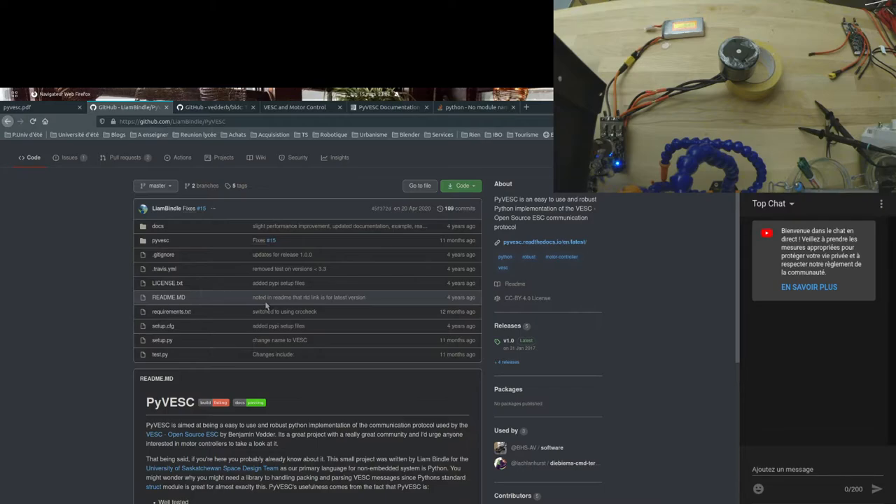
pyautogui.moveTo(413, 209)
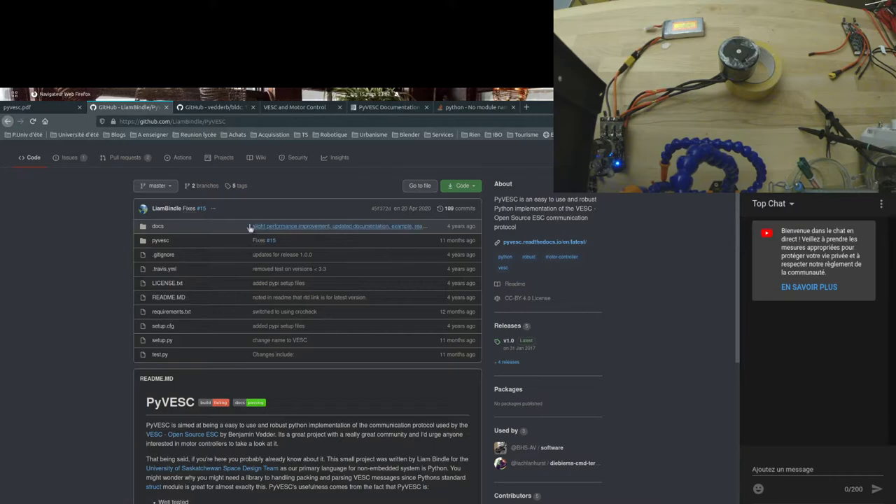
pyautogui.moveTo(213, 106)
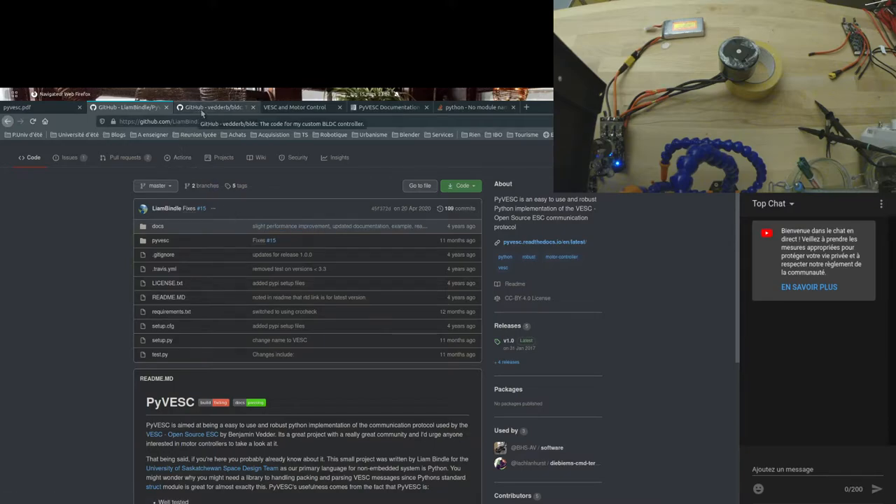
pyautogui.click(389, 106)
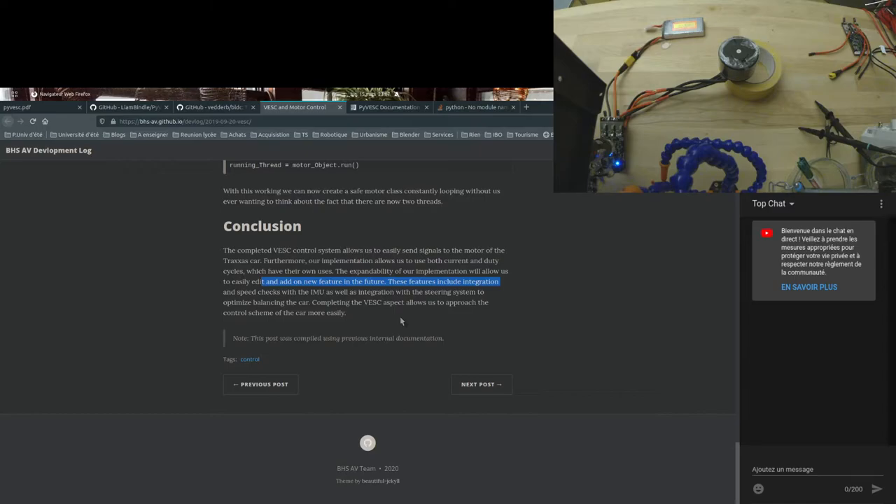
pyautogui.press('alt+Tab')
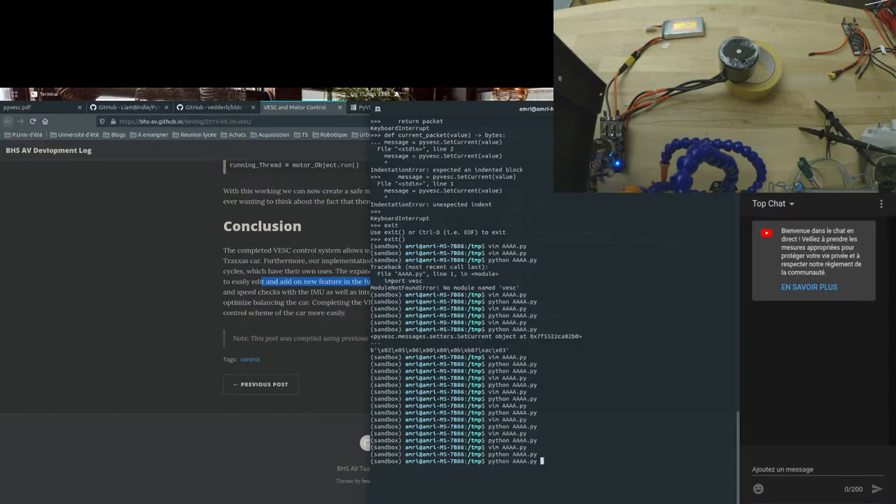
# Step: Start a 'pip install pythoncrc' command in the terminal before abandoning it for vim AAAA.py
pyautogui.write('pip install pythoncrc')
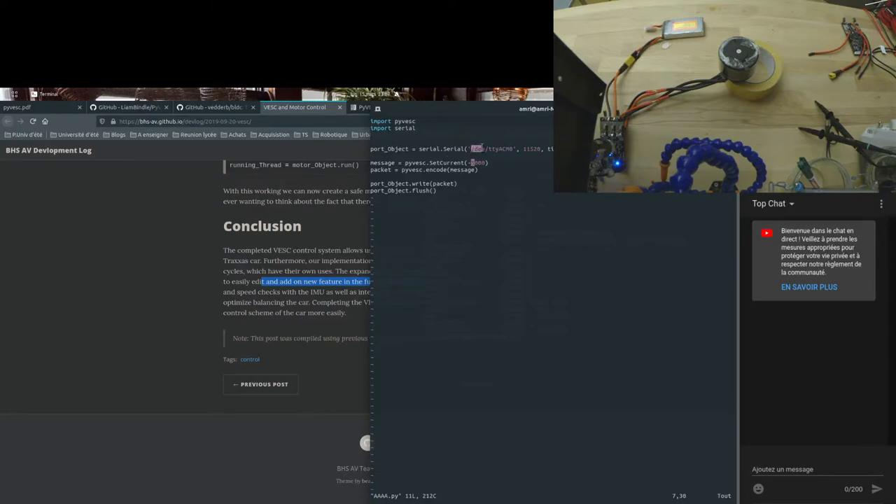
# Step: Point out the /dev/ttyACM0 serial port path and the SetCurrent value in AAAA.py
pyautogui.doubleClick(490, 149)
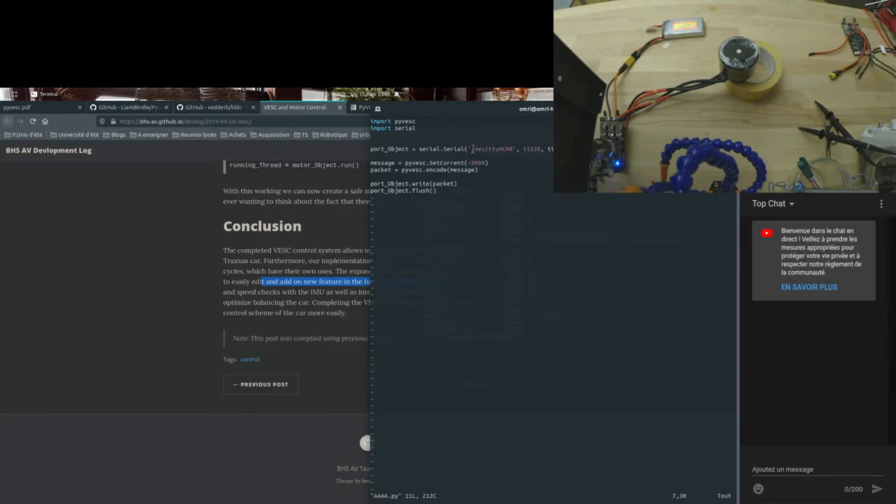
pyautogui.doubleClick(493, 148)
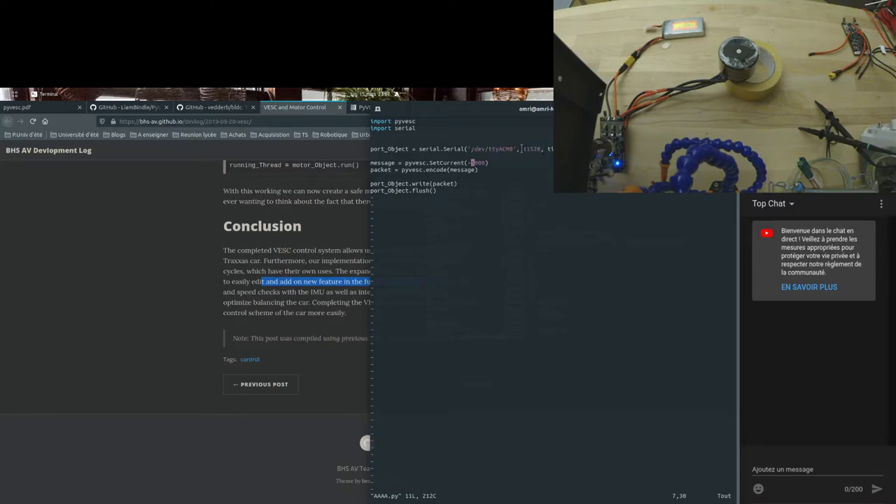
pyautogui.doubleClick(490, 148)
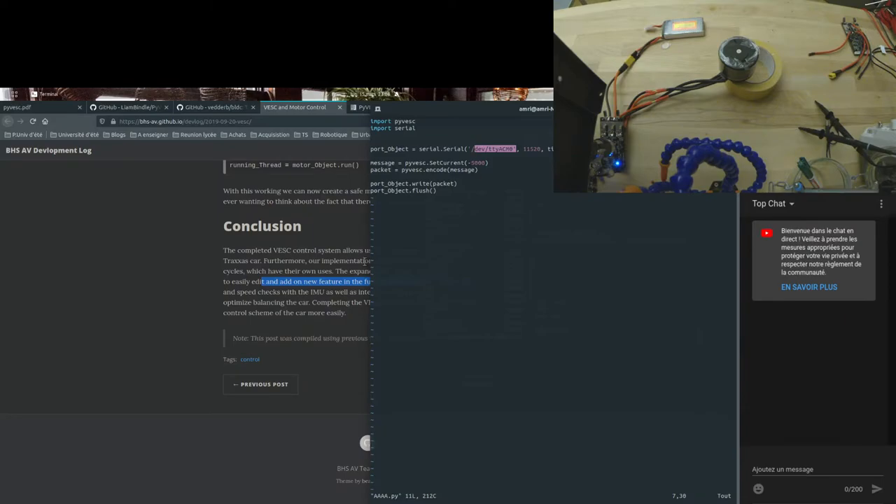
pyautogui.moveTo(132, 158)
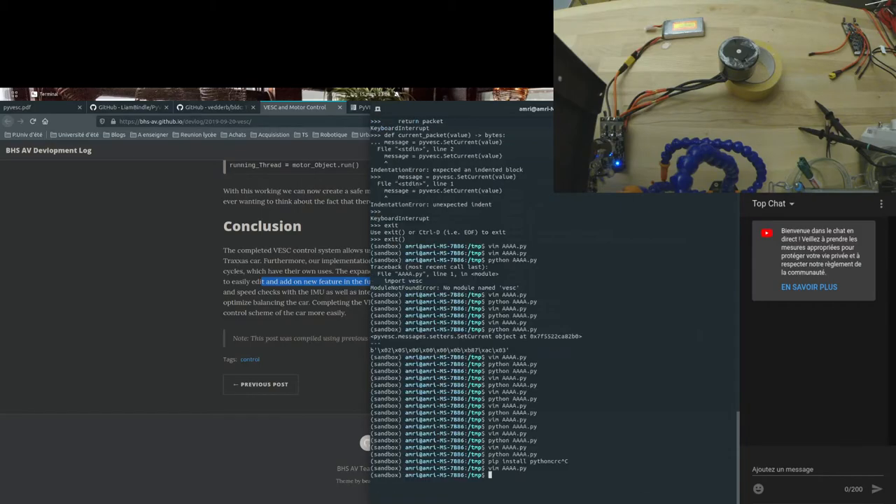
# Step: Run 'python AAAA.py', list USB devices with lsusb, and check the ls /dev/*tty serial path
pyautogui.write('python AAAA.py')
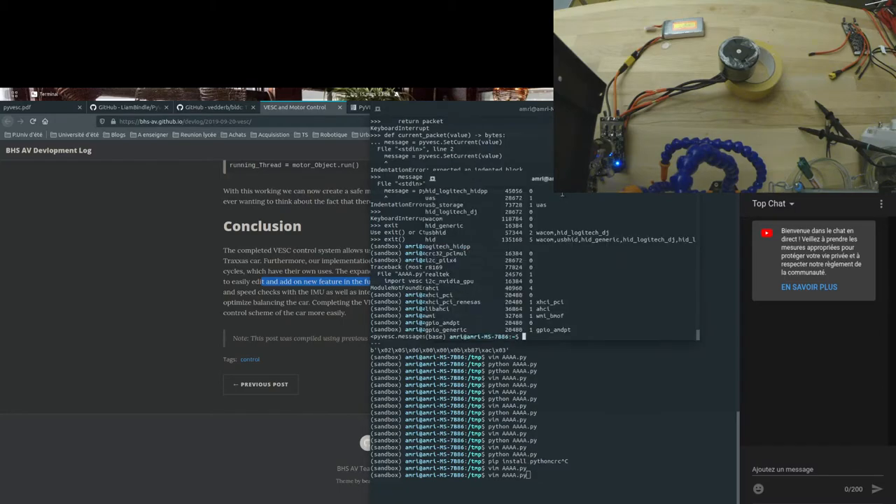
pyautogui.write('lsusb')
pyautogui.write('ls /dev/')
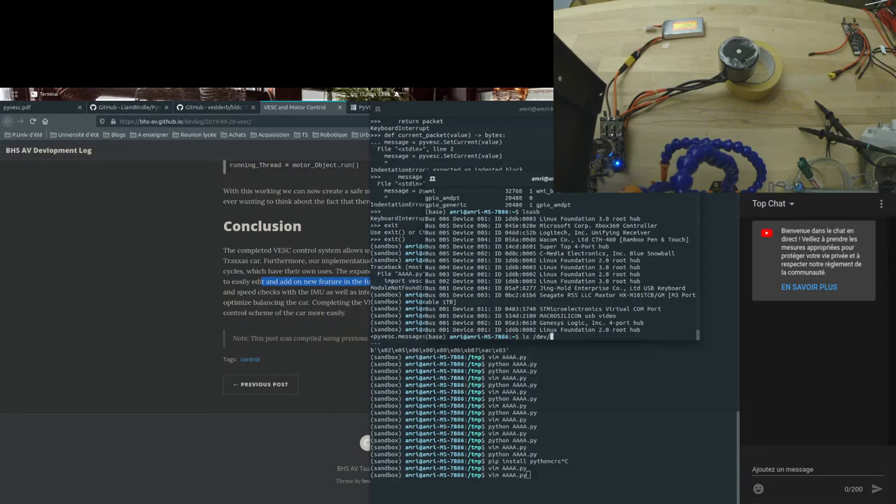
pyautogui.write('*')
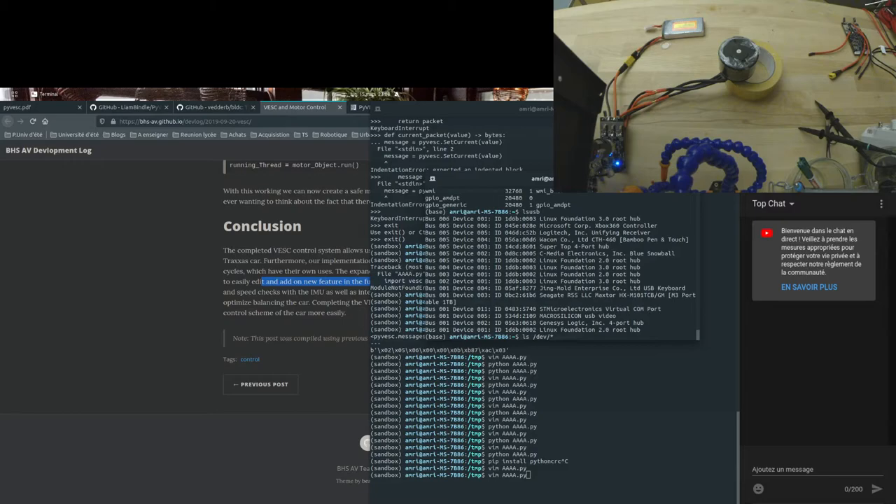
pyautogui.write('tty')
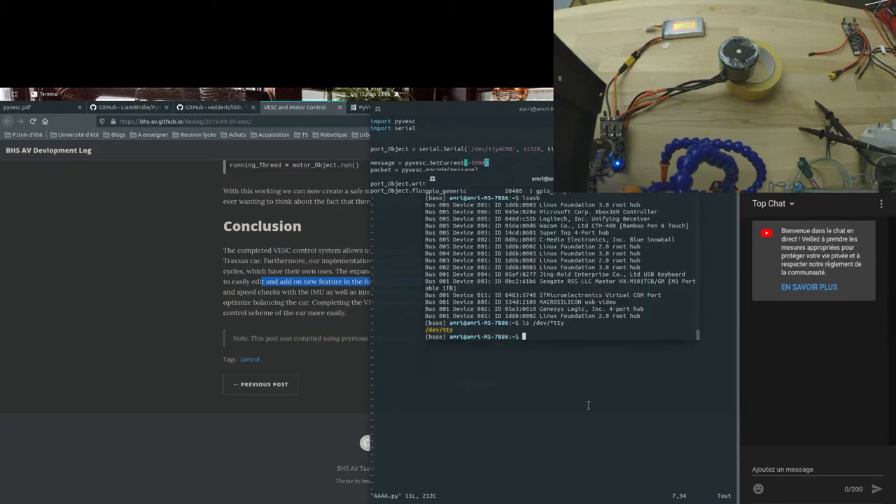
pyautogui.write('ls /dev/*tty')
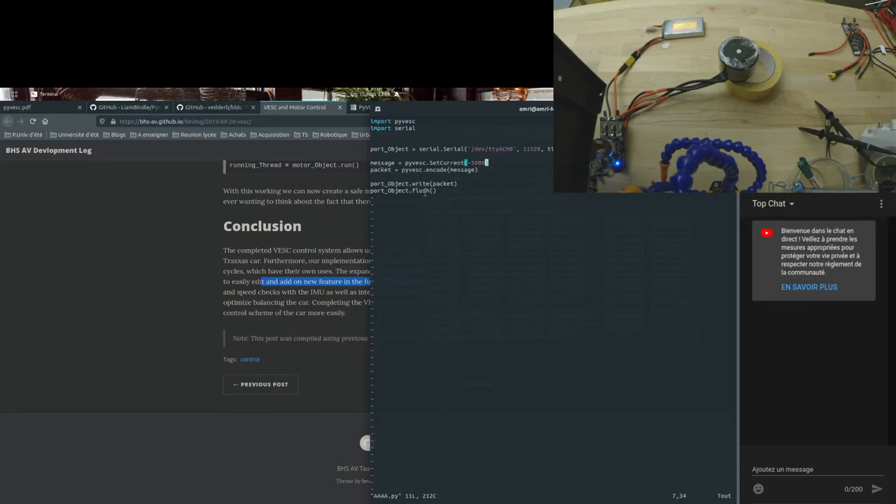
pyautogui.doubleClick(390, 148)
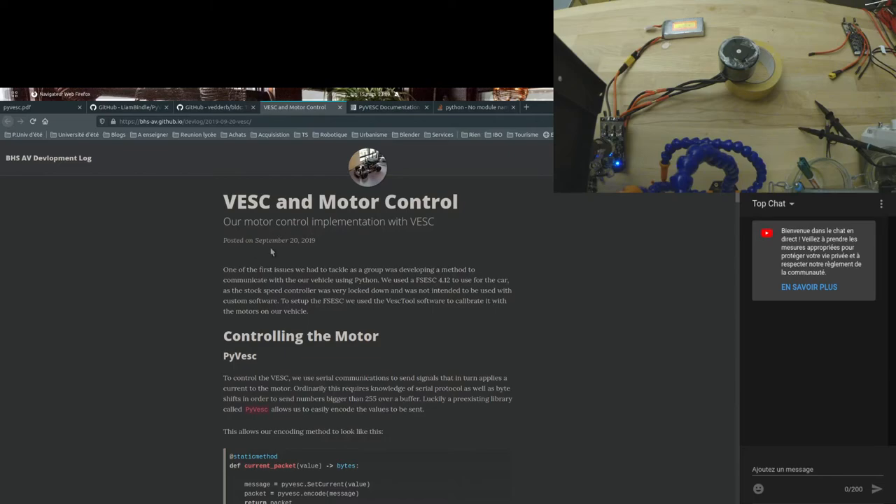
# Step: Skim the blog post, then show the pyvesc.pdf documentation listing the setter messages
pyautogui.scroll(-3)
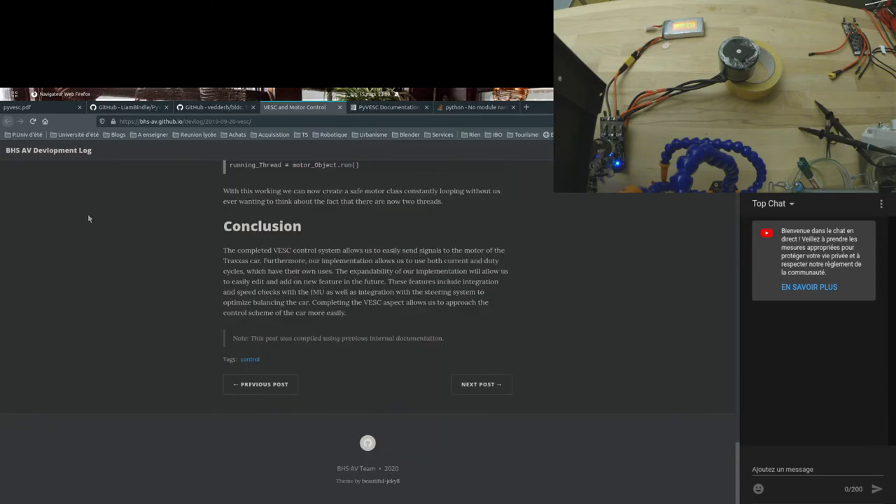
pyautogui.moveTo(35, 161)
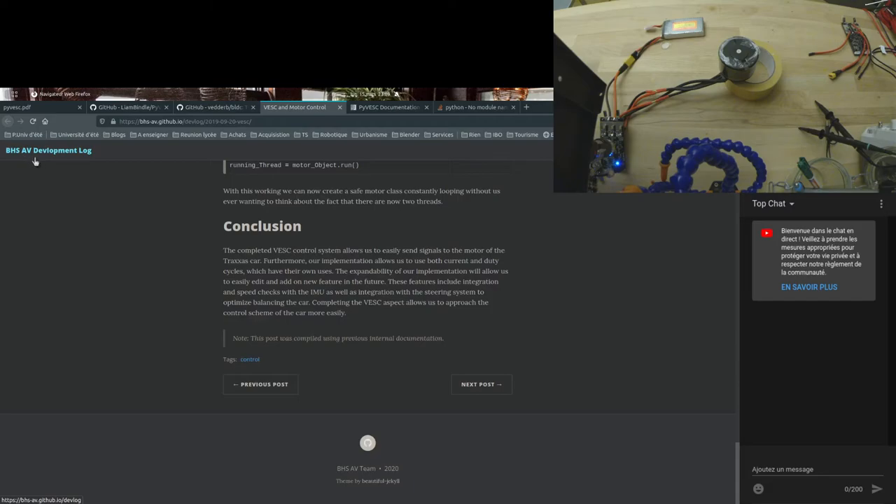
pyautogui.scroll(3)
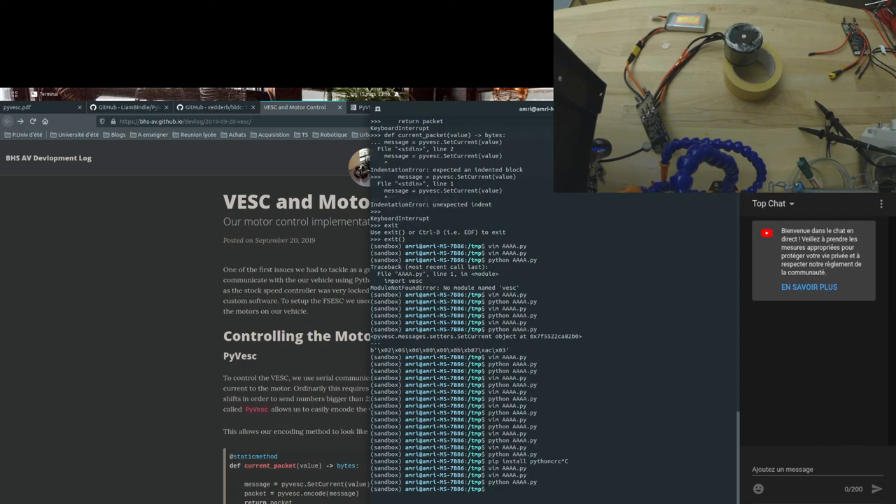
pyautogui.click(389, 106)
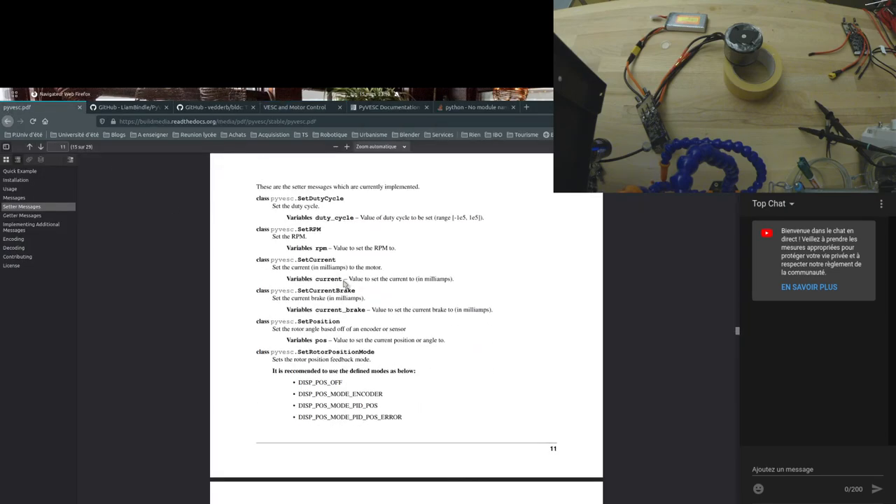
pyautogui.moveTo(372, 248); pyautogui.dragTo(258, 259)
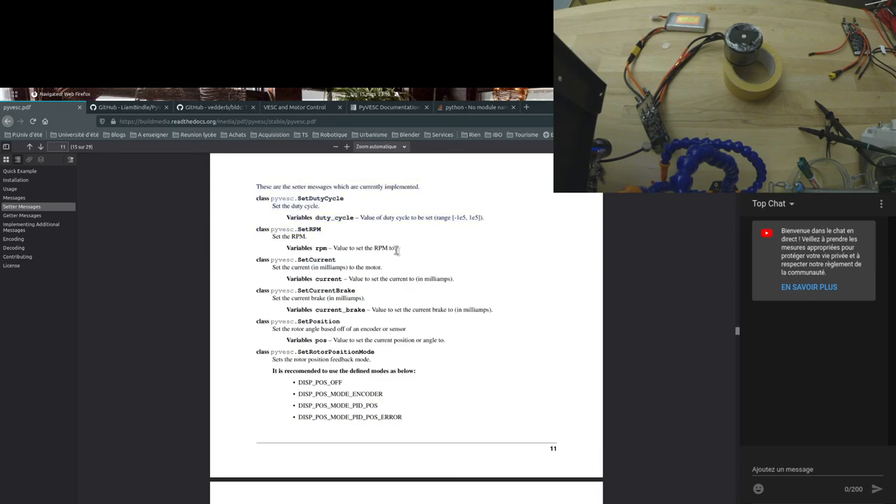
pyautogui.moveTo(268, 230)
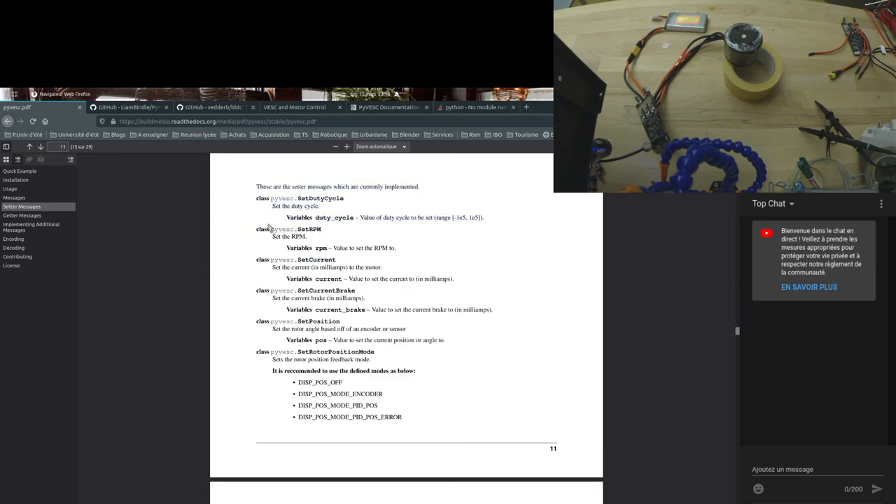